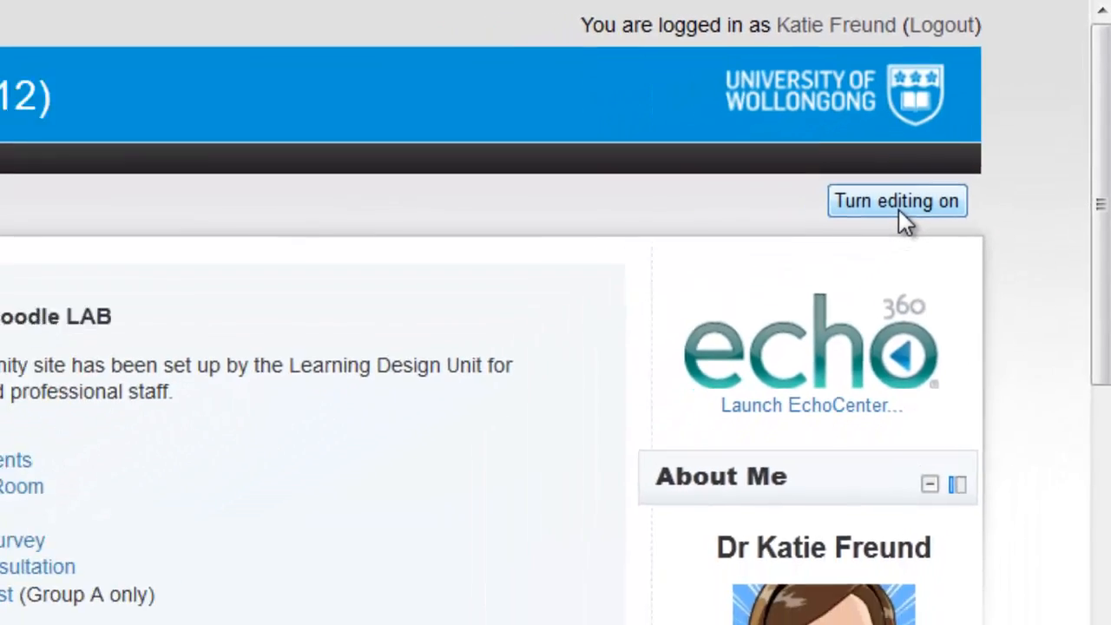
Turn on editing mode and scroll down through the Welcome to the Moodle LAB activities.
click(896, 201)
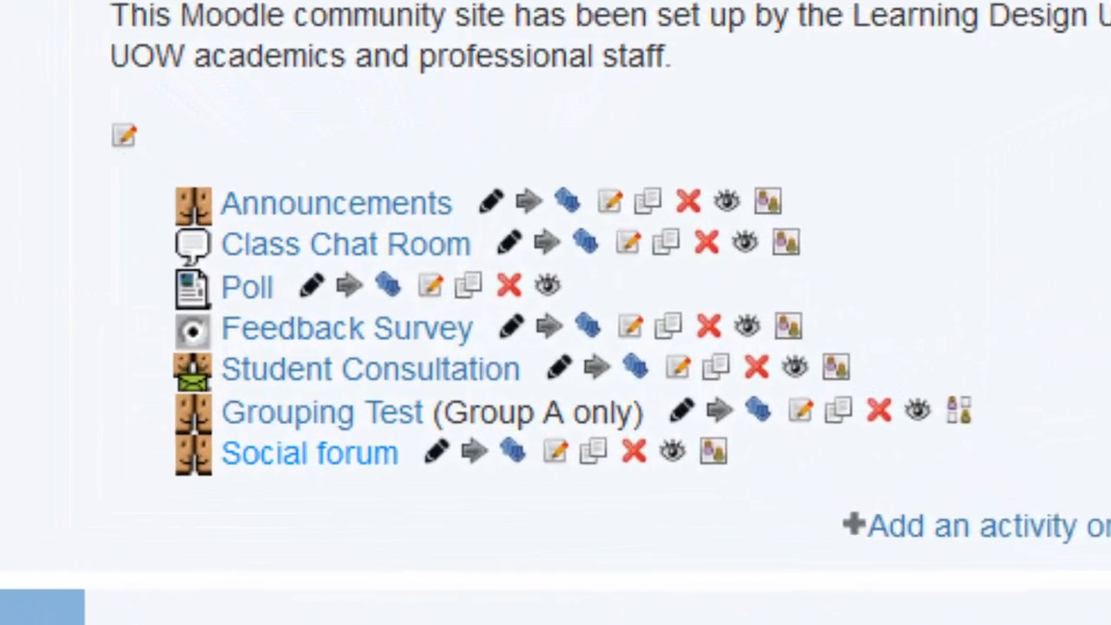
scroll(down, 3)
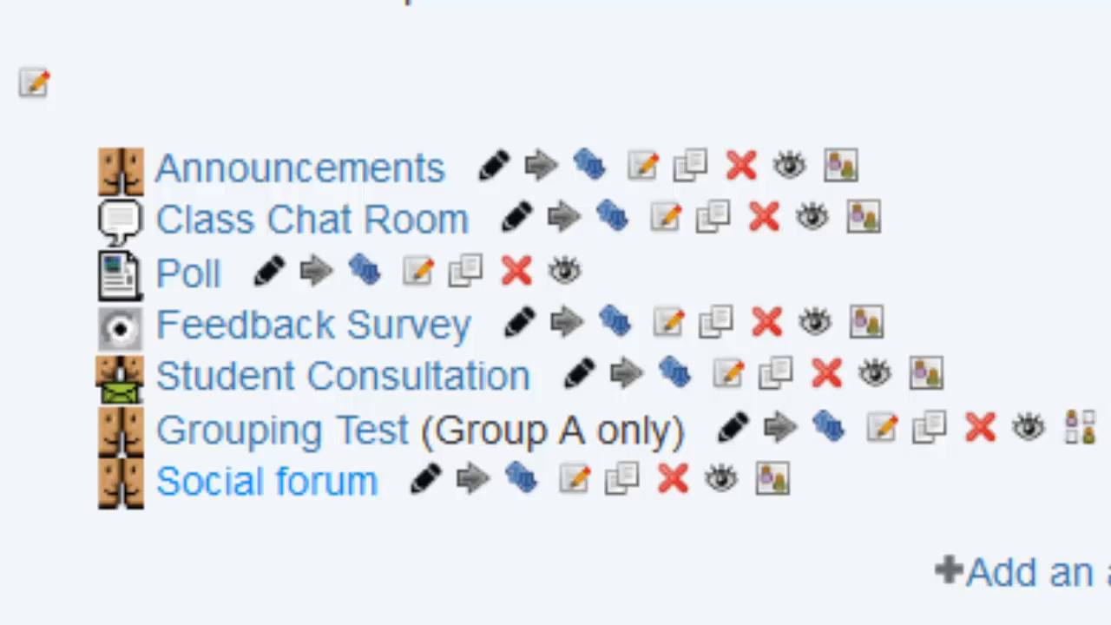
scroll(down, 3)
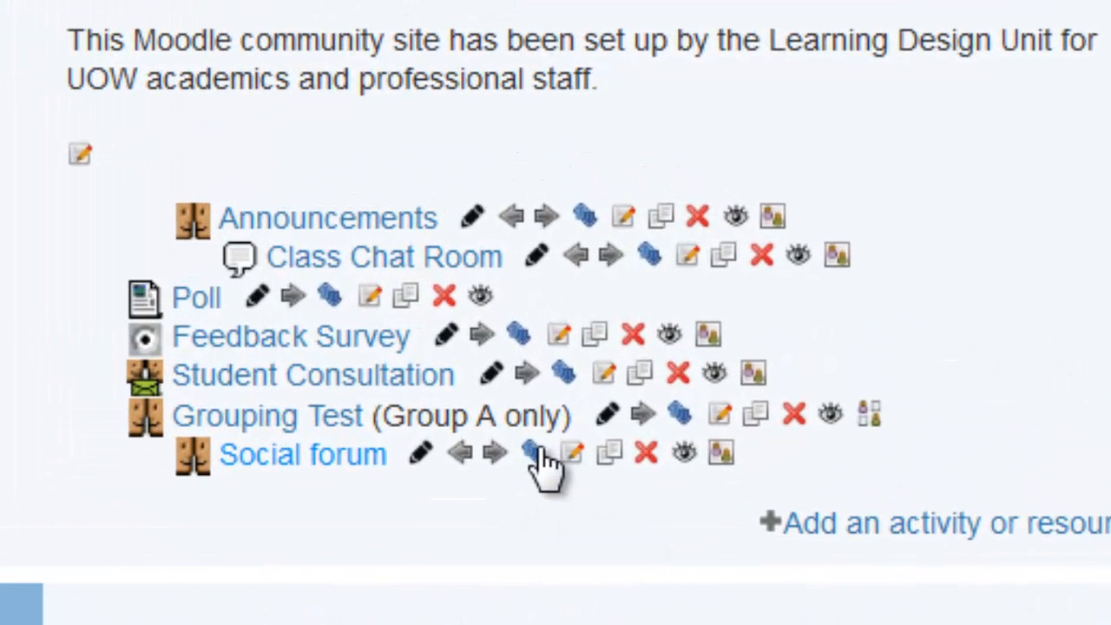
mouse_move(525, 452)
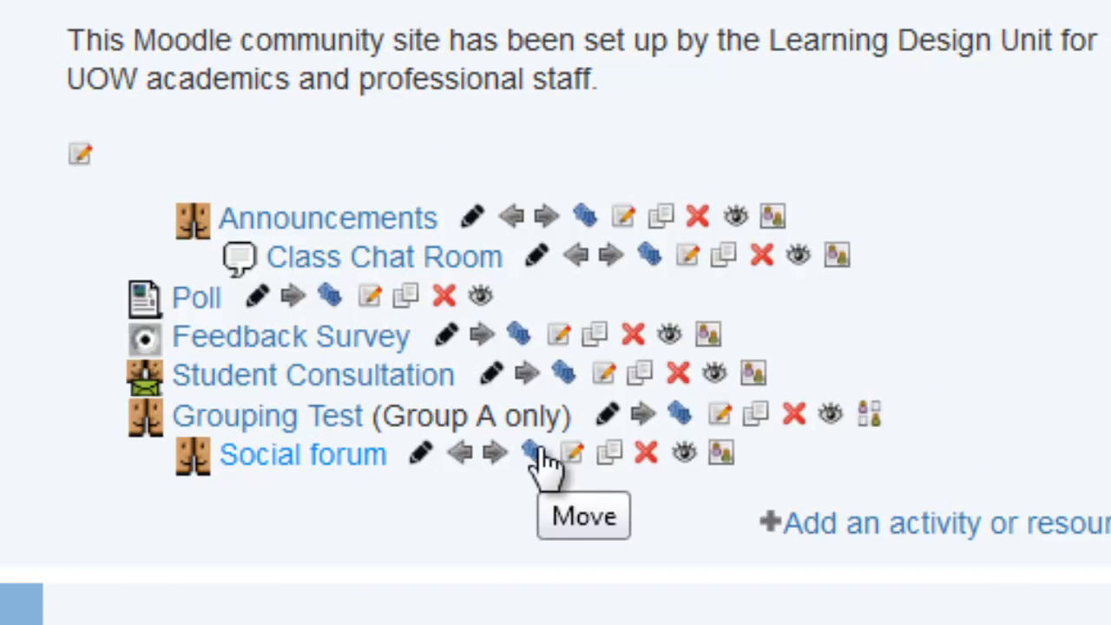
Move Social forum beneath Subject Outline, then shift the Subject Outline topic down.
click(529, 454)
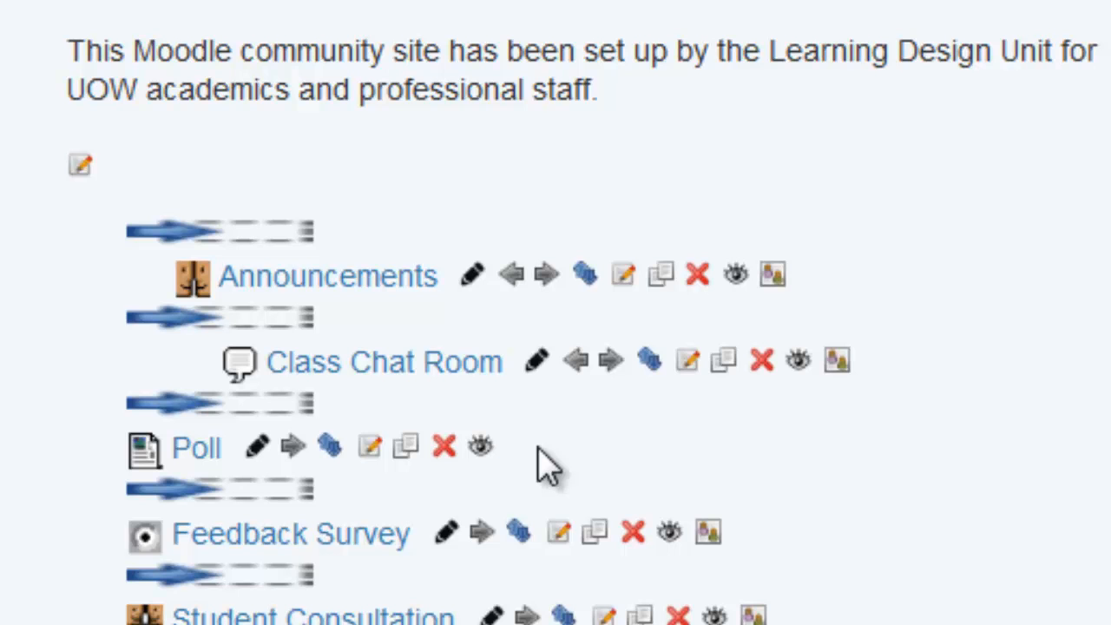
scroll(down, 3)
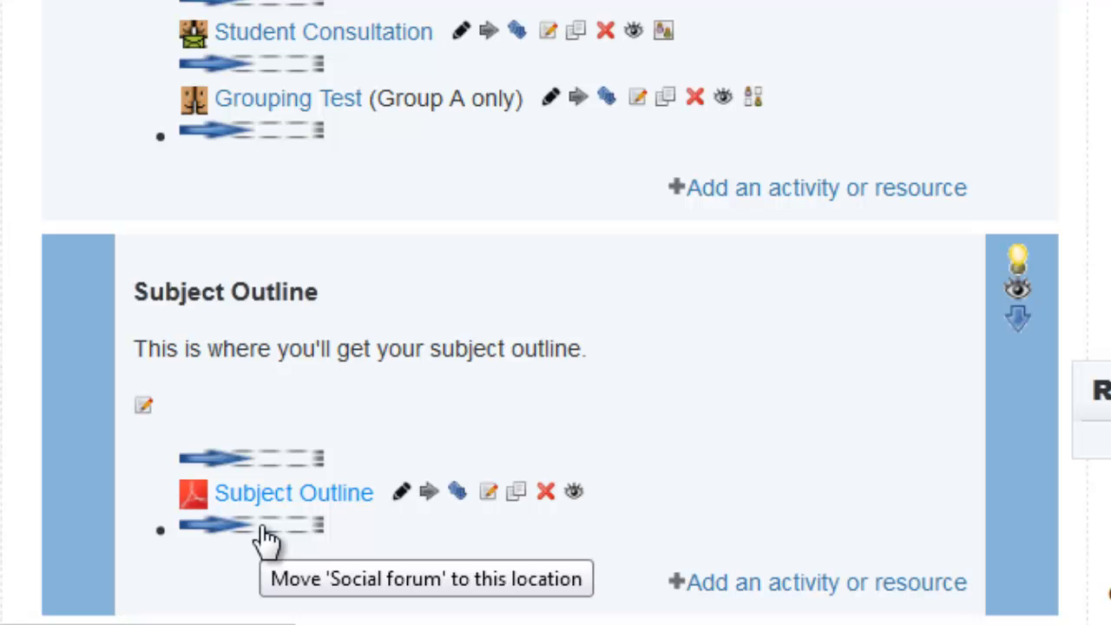
mouse_move(260, 538)
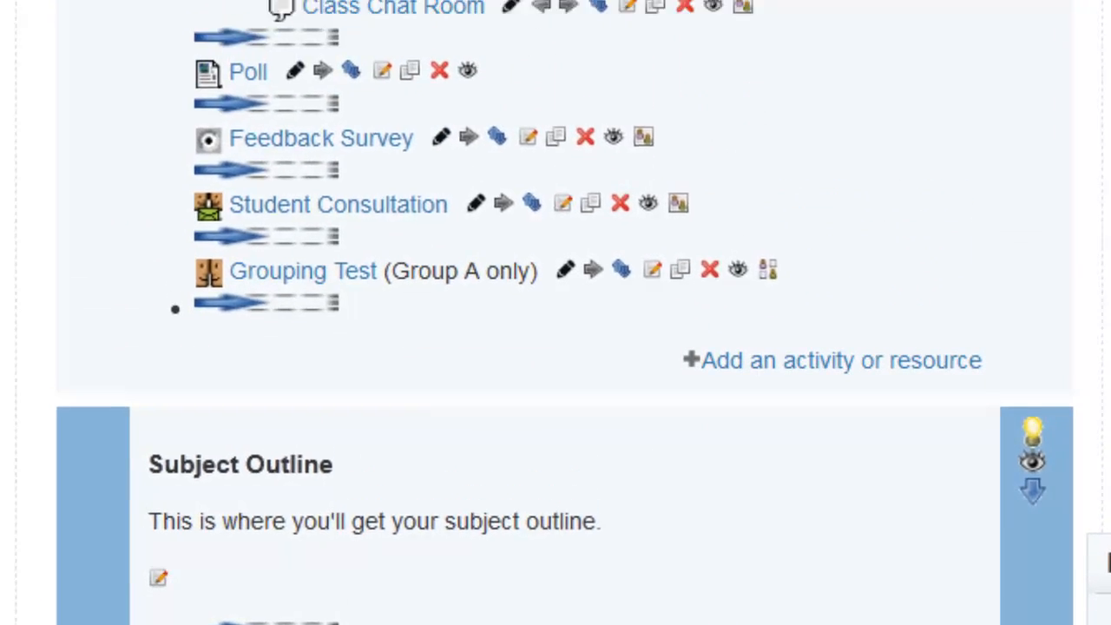
scroll(down, 3)
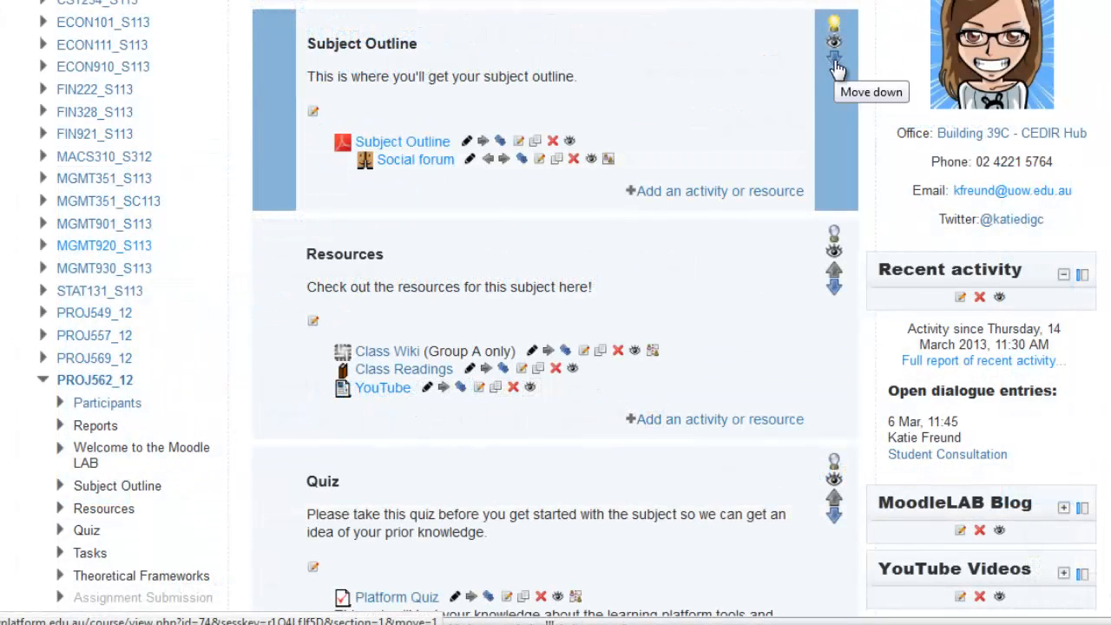
click(825, 56)
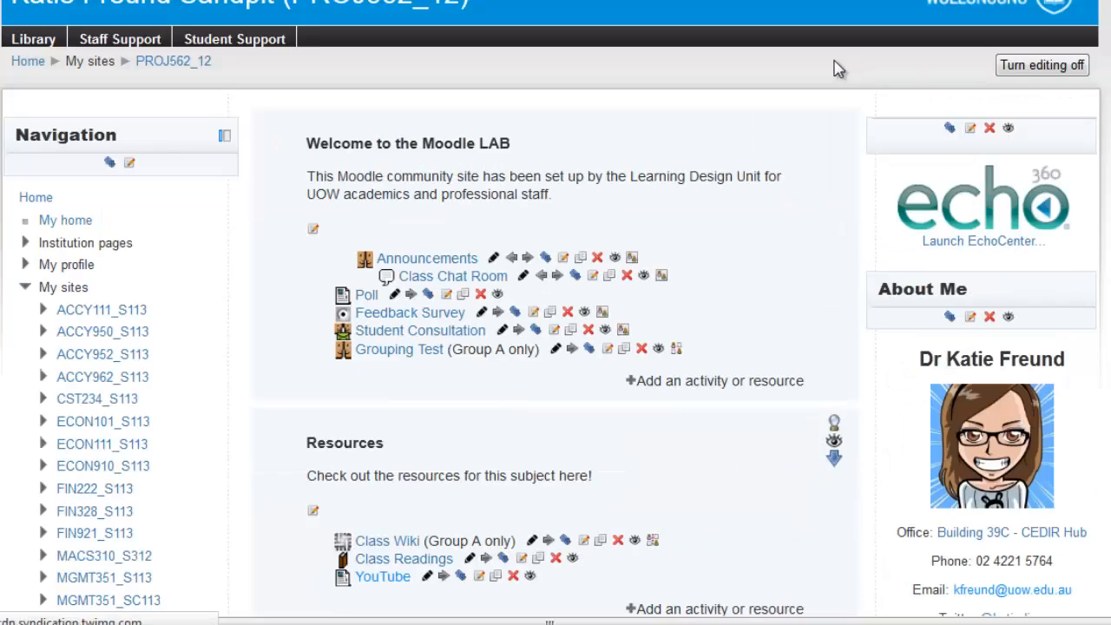
scroll(down, 3)
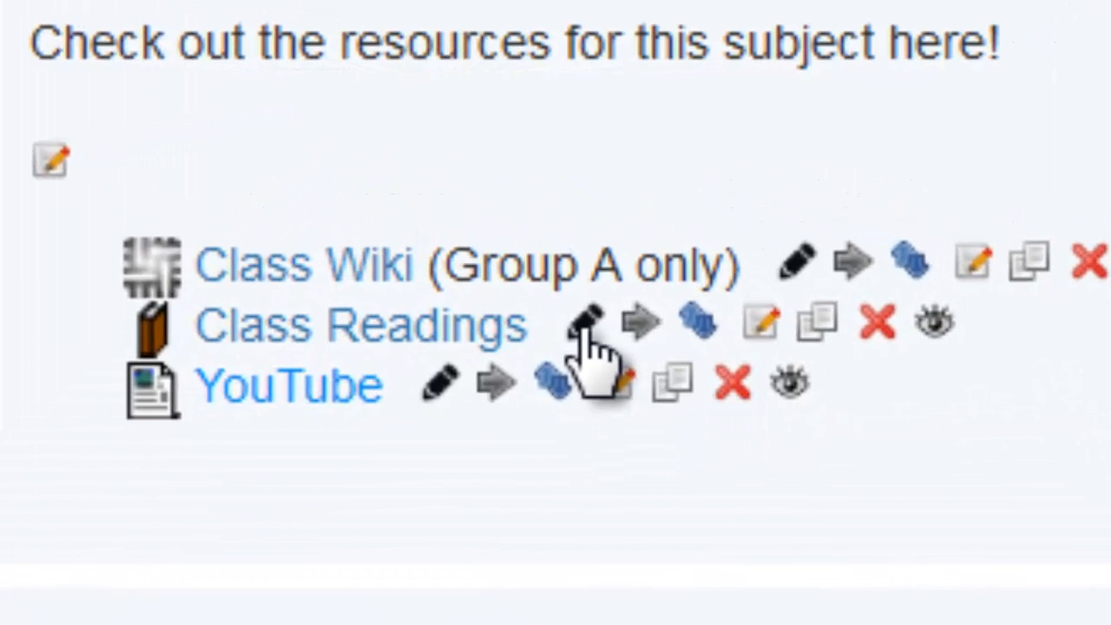
Rename Class Readings to 'Class Readings (week 1)'.
click(584, 325)
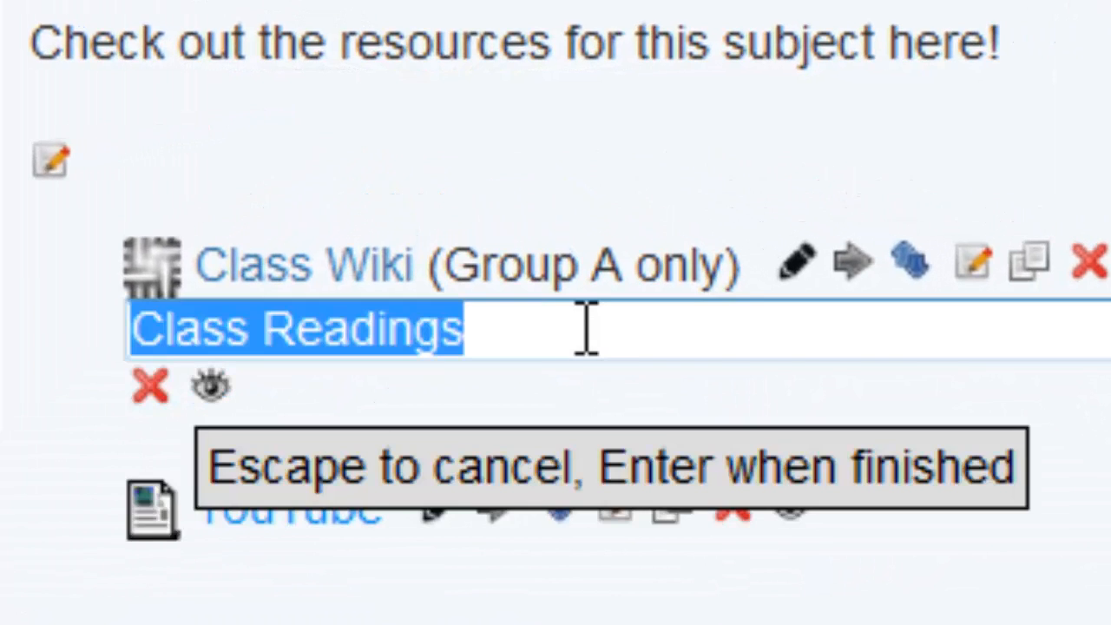
text(Class R)
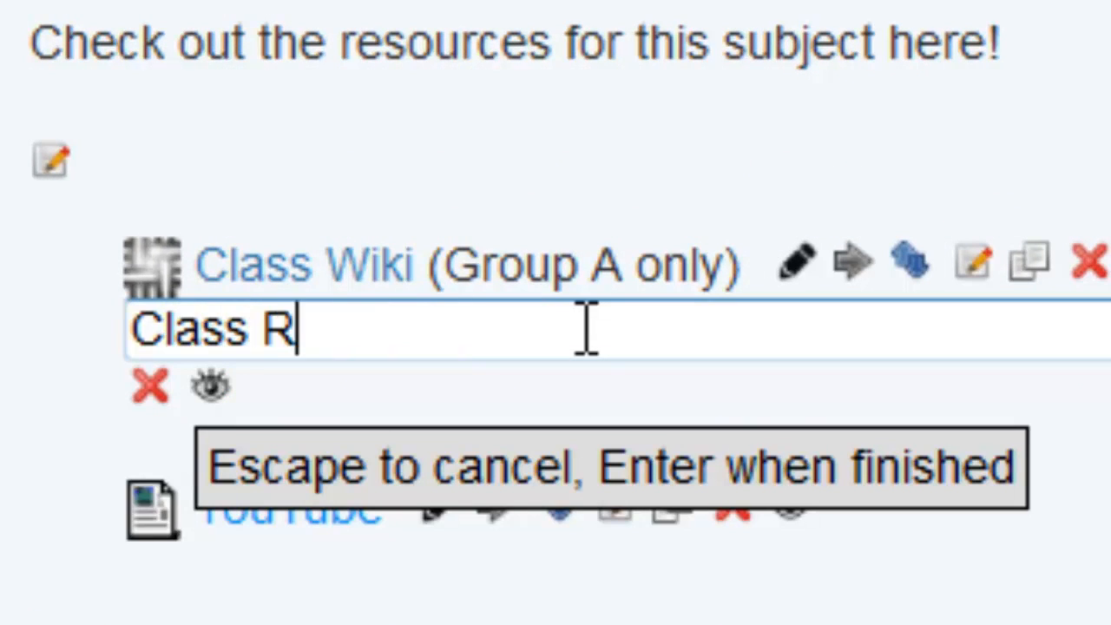
text(eadings (week 1)
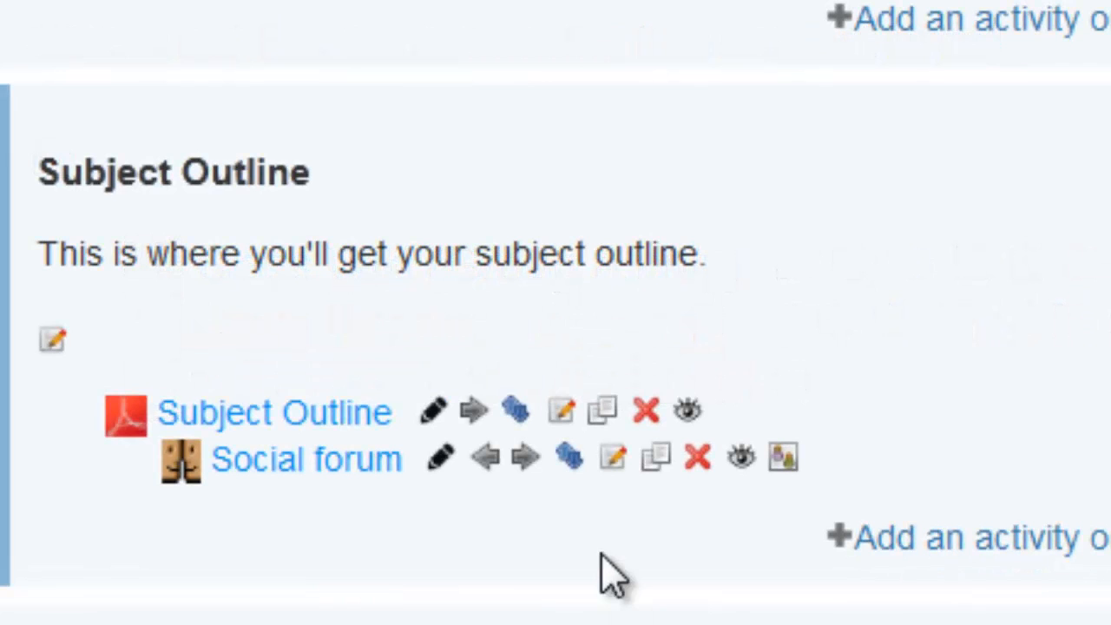
mouse_move(579, 529)
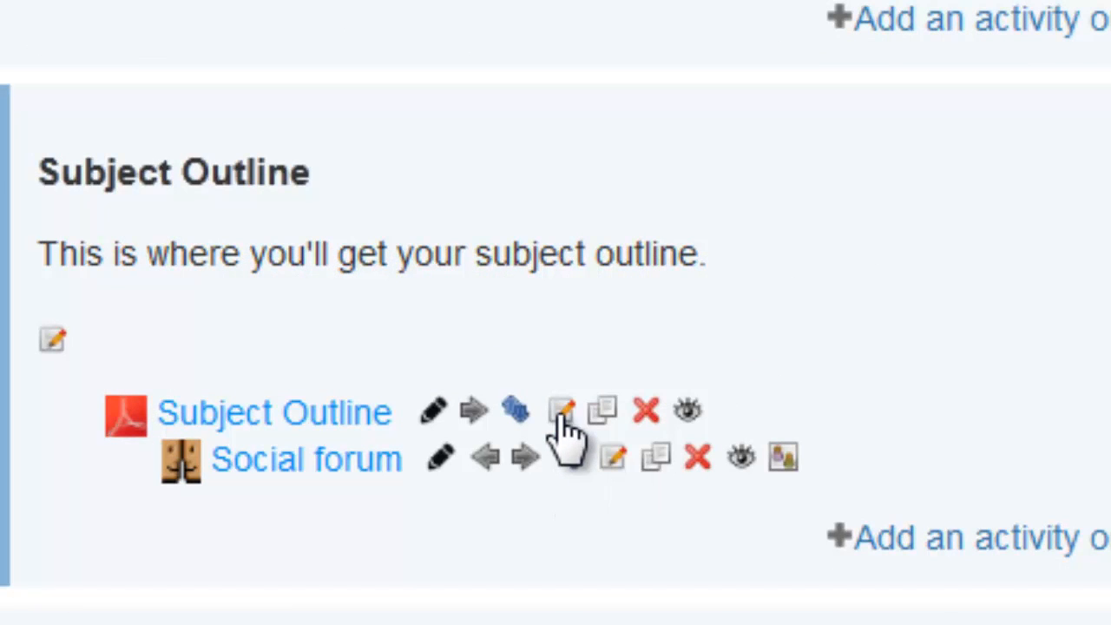
Review the Subject Outline file settings and save, returning to the course page.
click(563, 411)
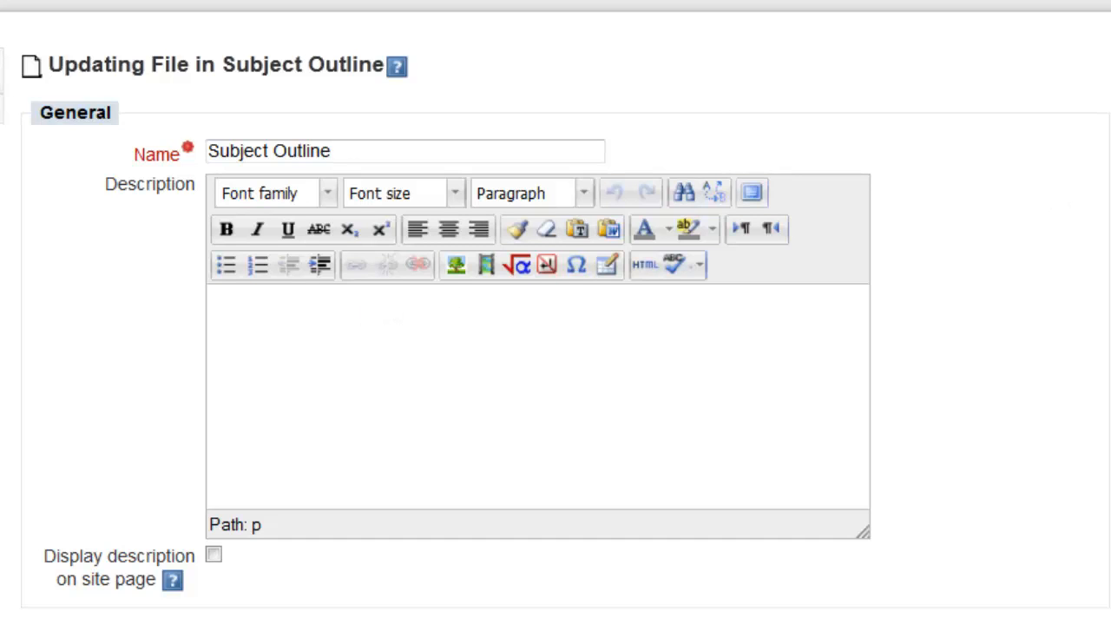
scroll(down, 3)
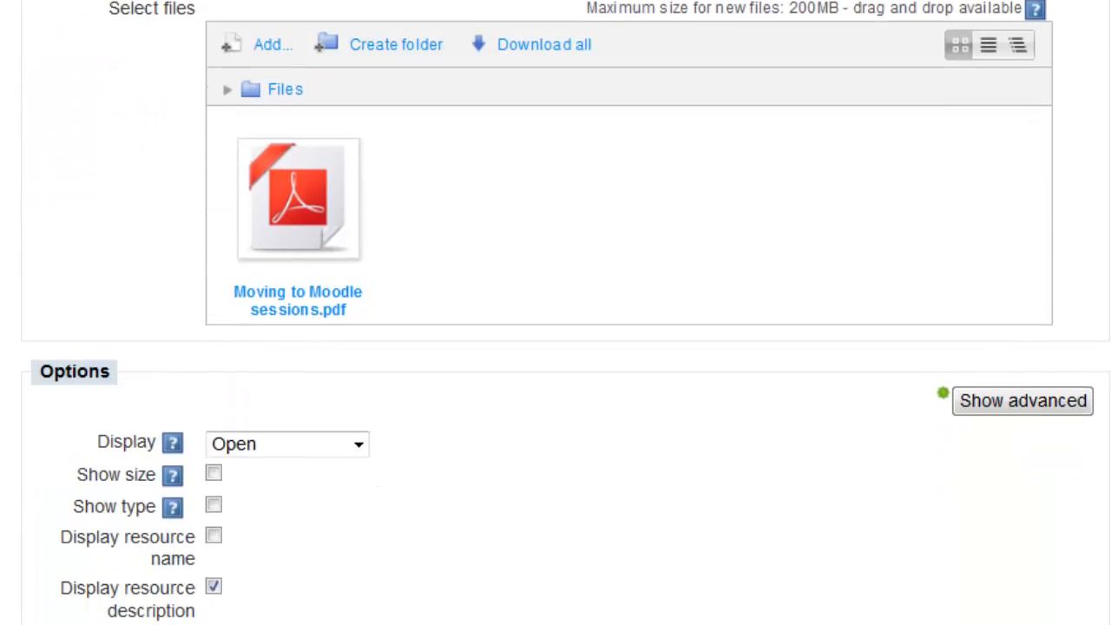
scroll(down, 3)
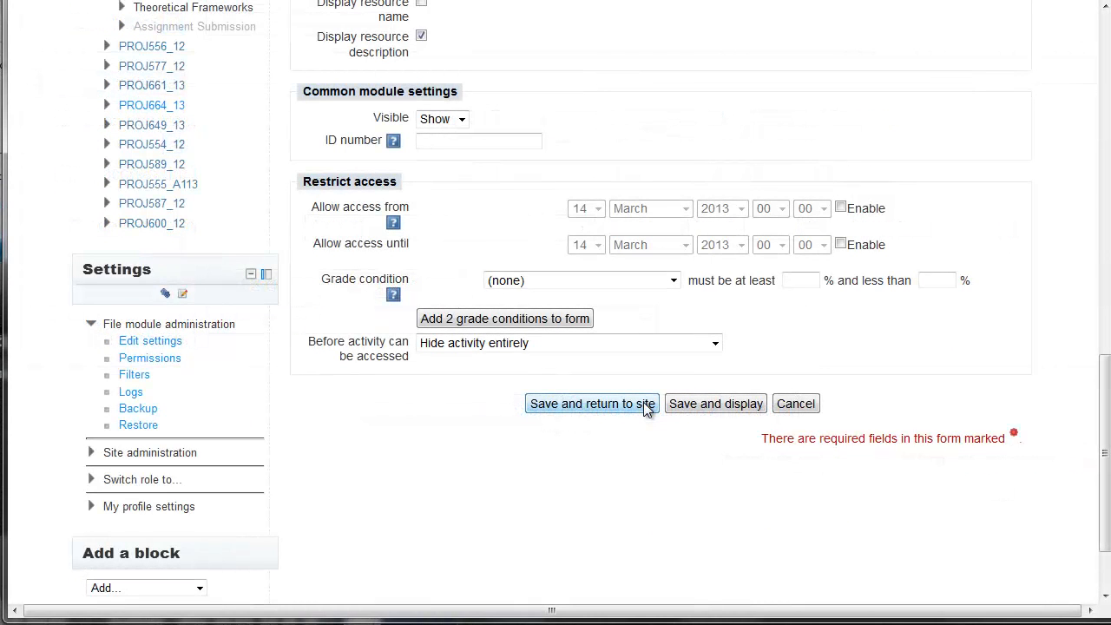
click(591, 404)
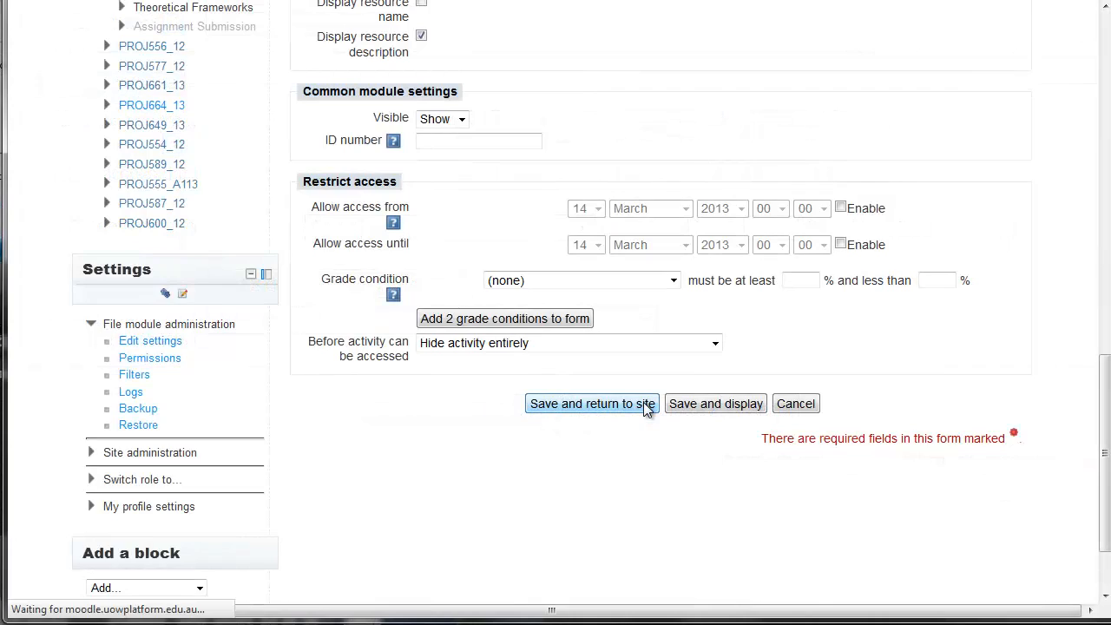
click(591, 404)
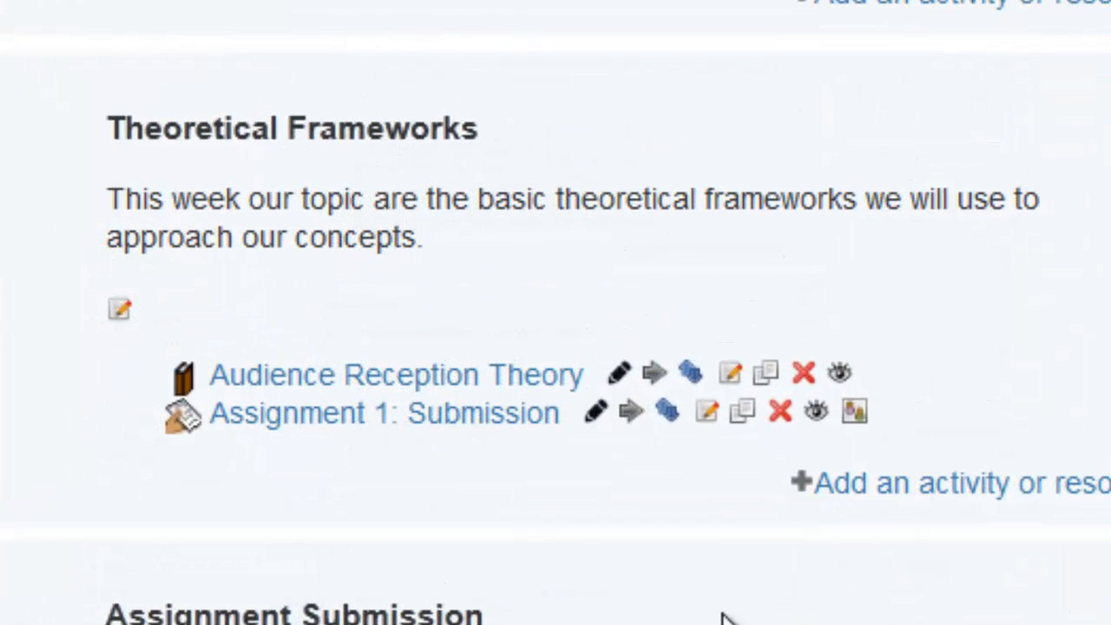
mouse_move(742, 414)
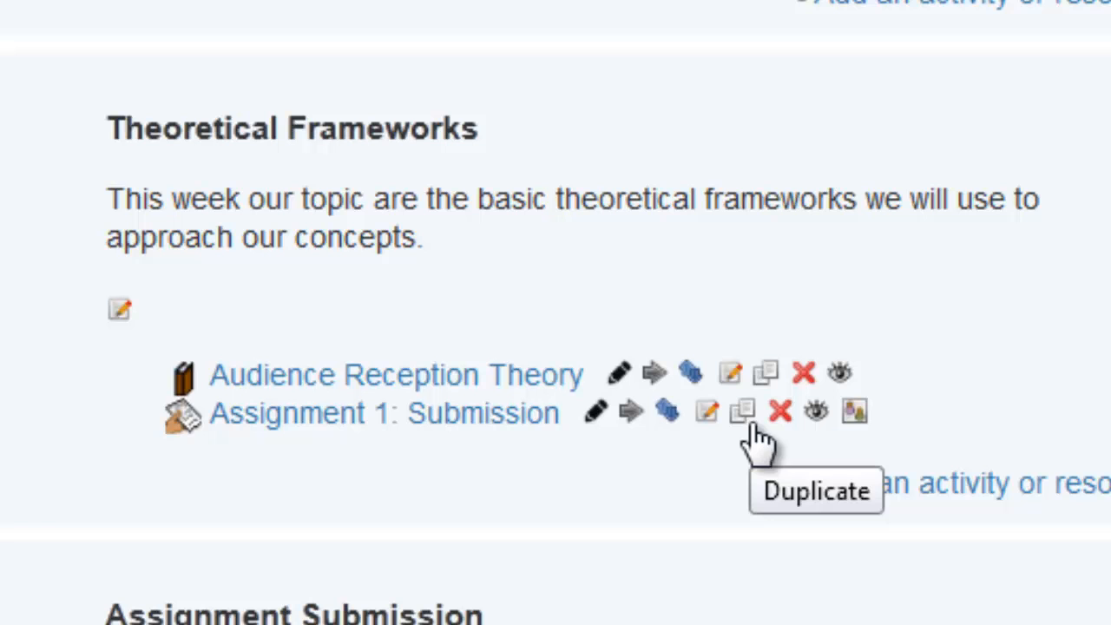
Duplicate Assignment 1: Submission, confirm, and return to the course page.
click(739, 413)
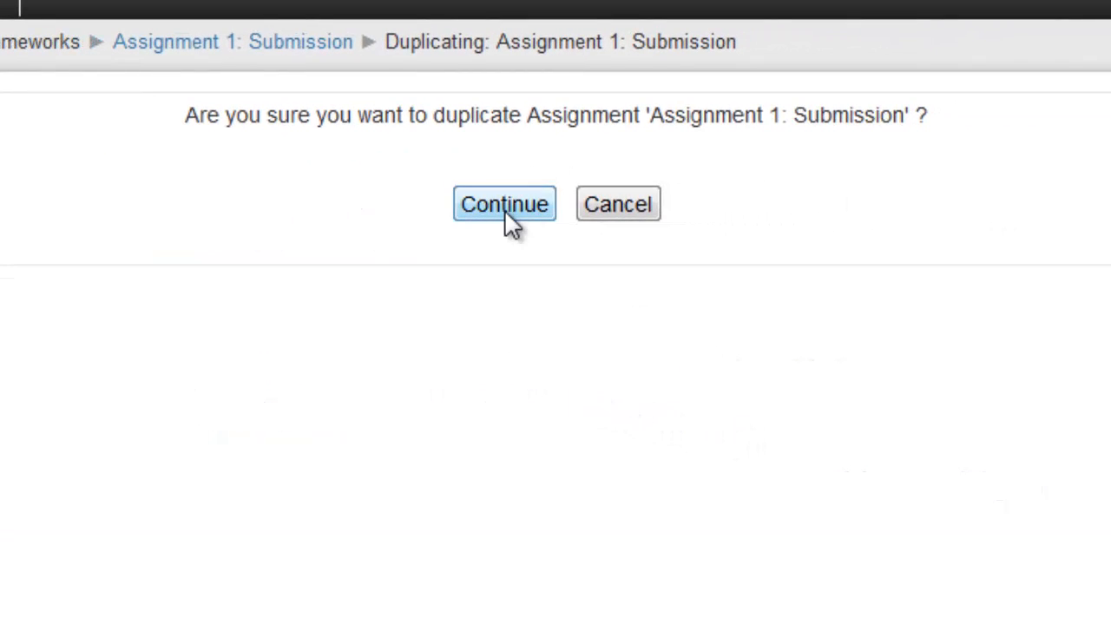
click(503, 204)
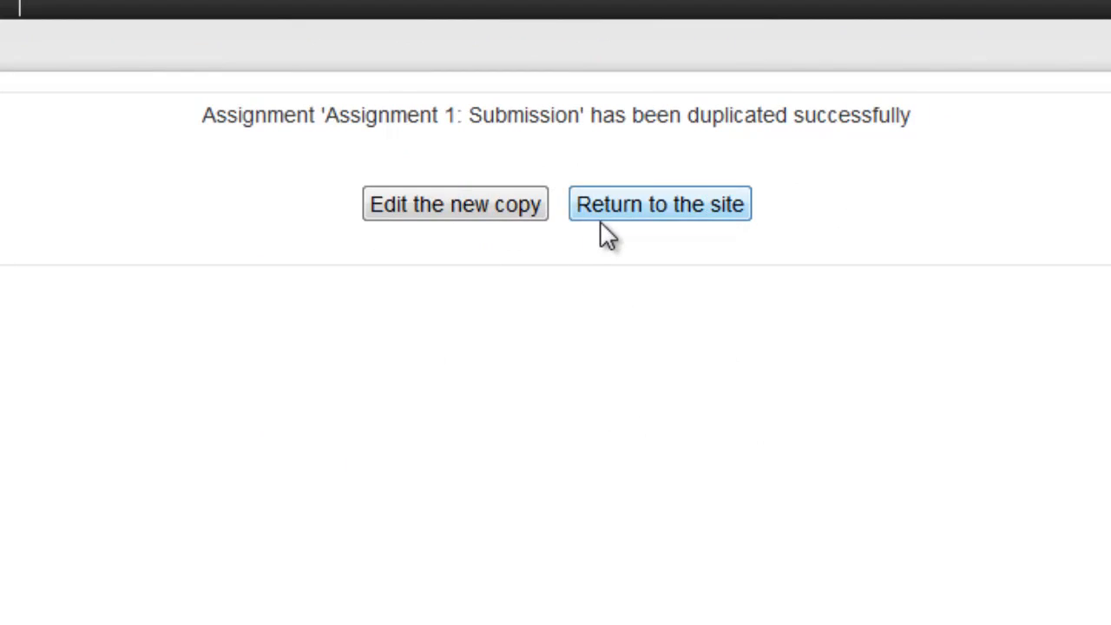
click(659, 203)
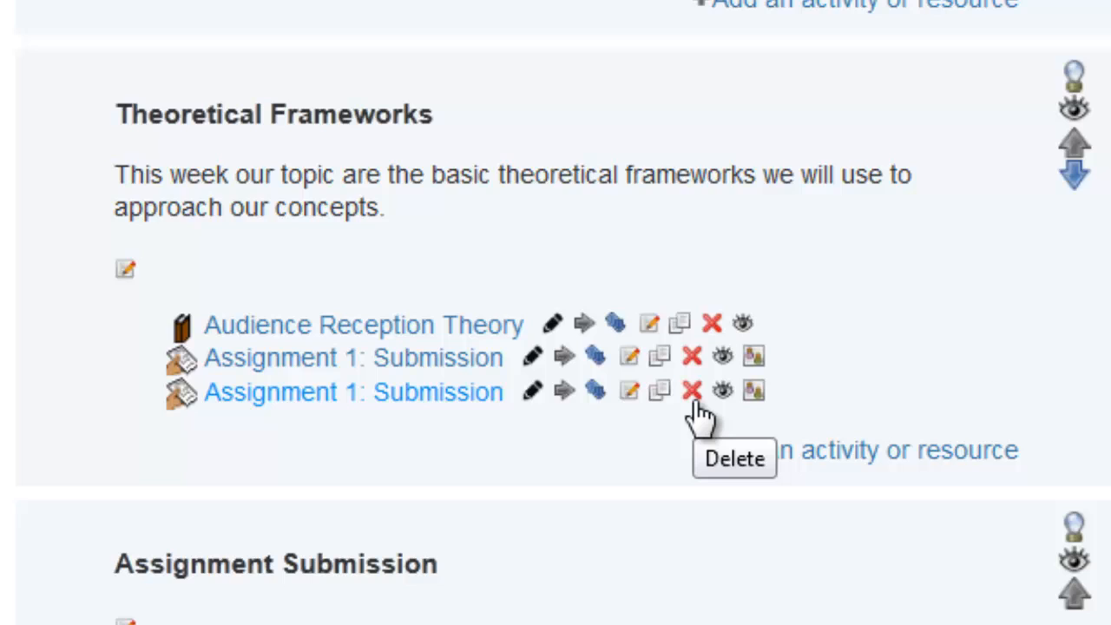
Delete the duplicated Assignment 1: Submission copy.
click(688, 391)
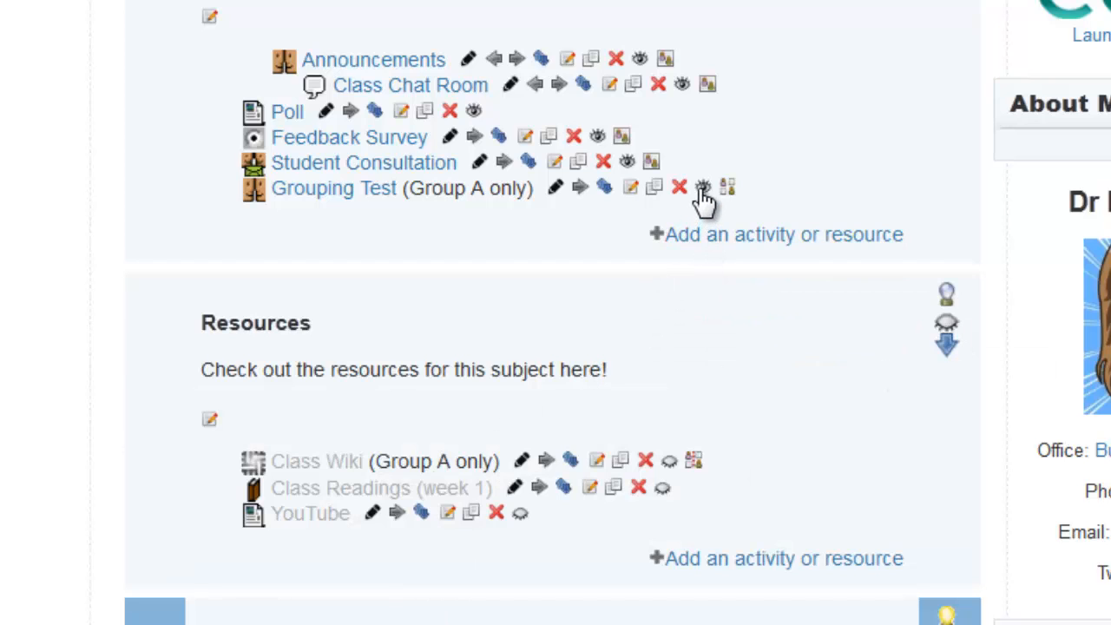
click(703, 187)
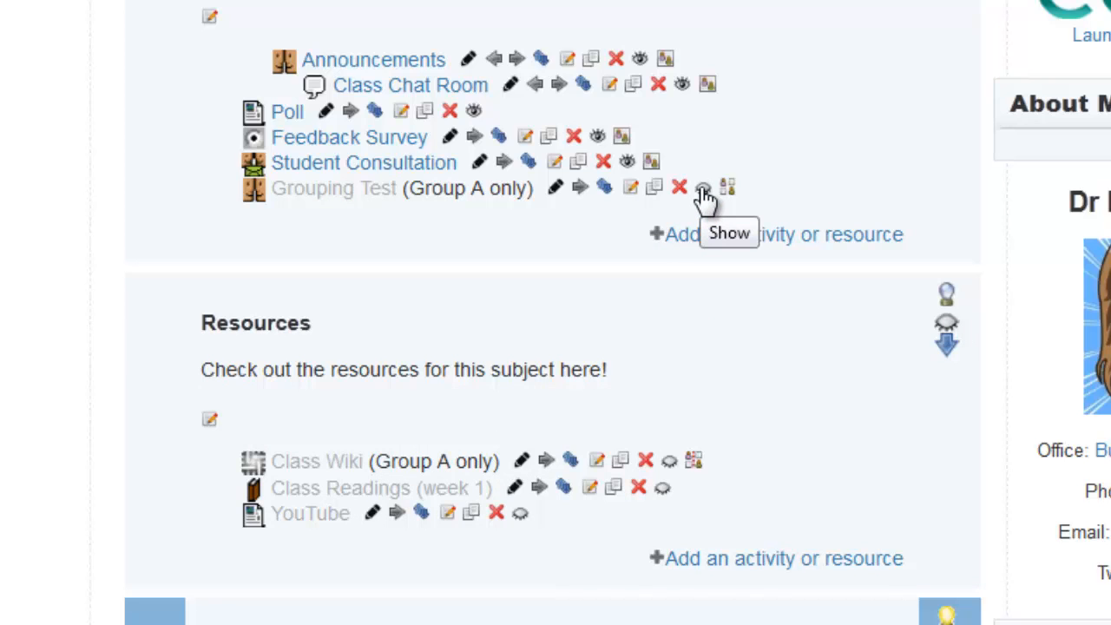
mouse_move(389, 246)
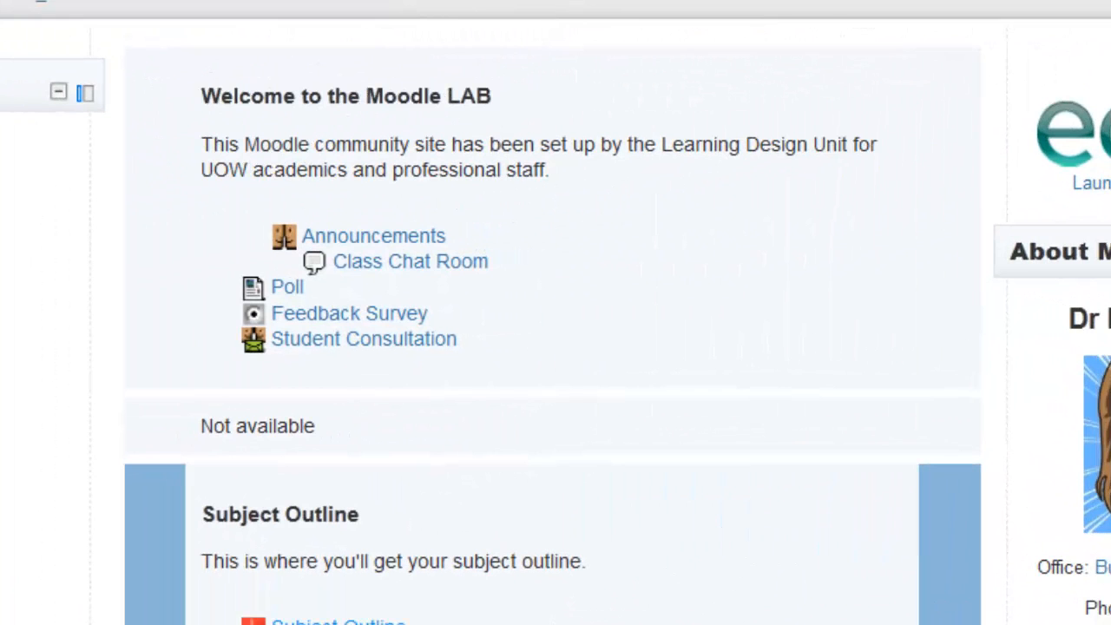
scroll(down, 3)
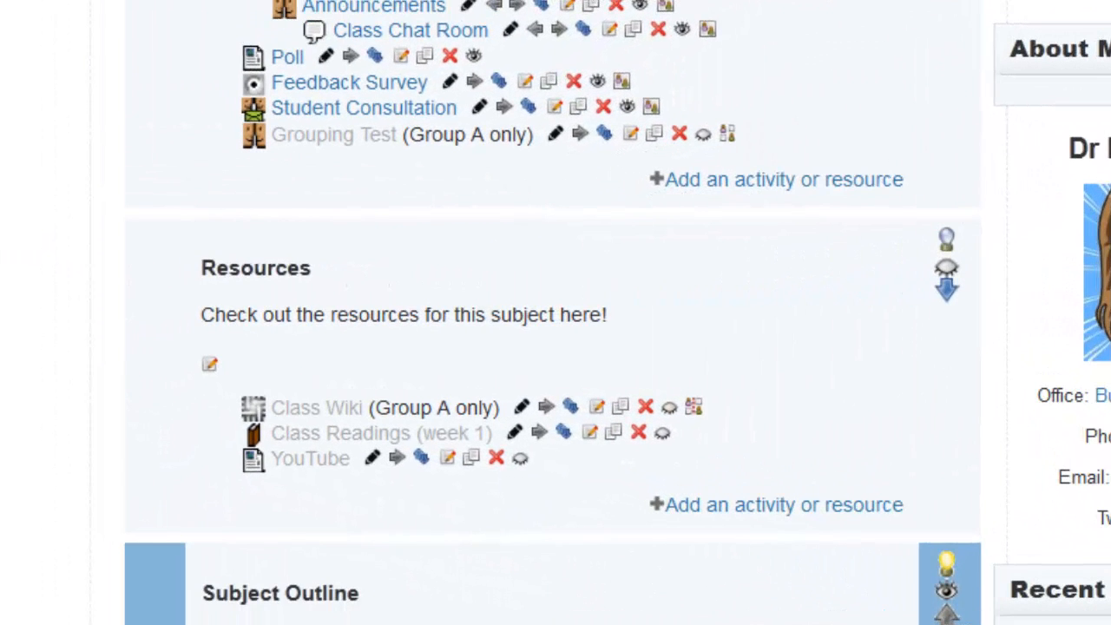
mouse_move(699, 139)
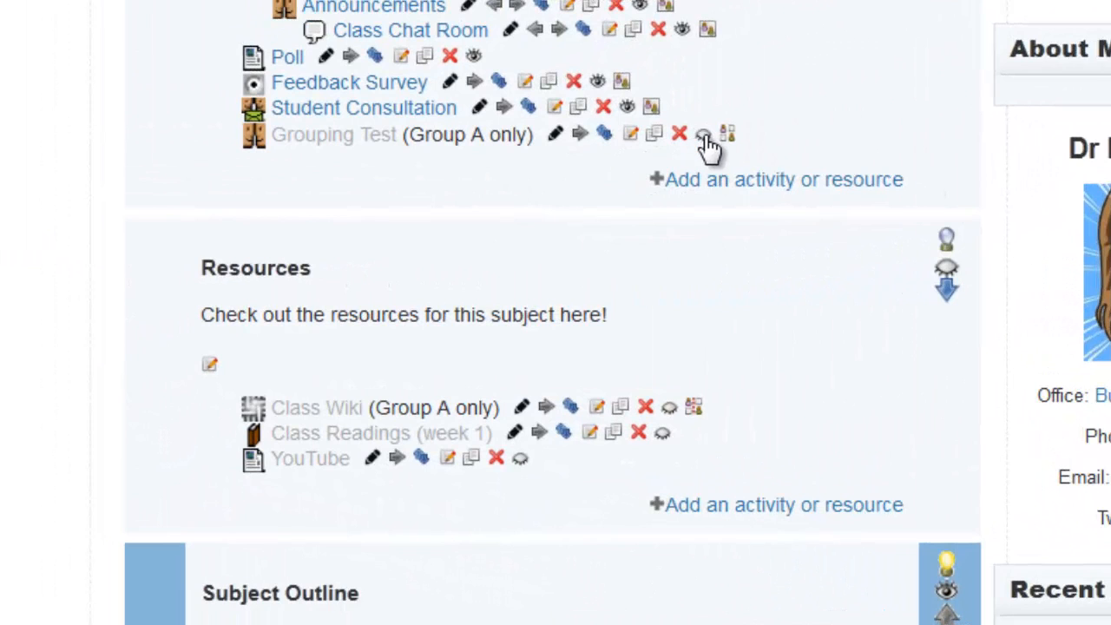
mouse_move(704, 134)
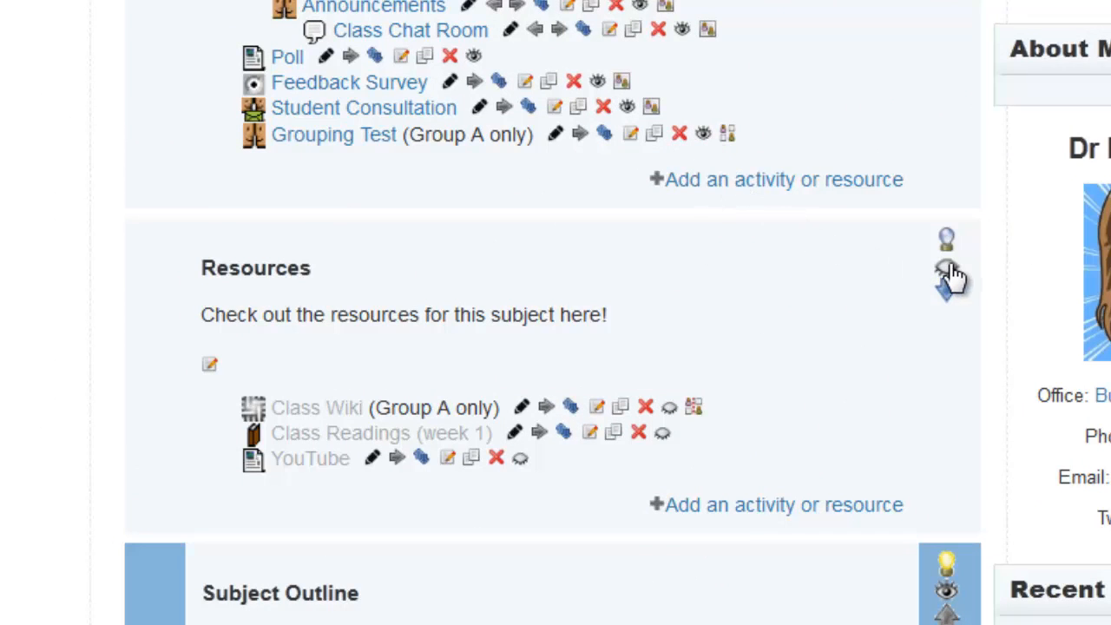
mouse_move(941, 268)
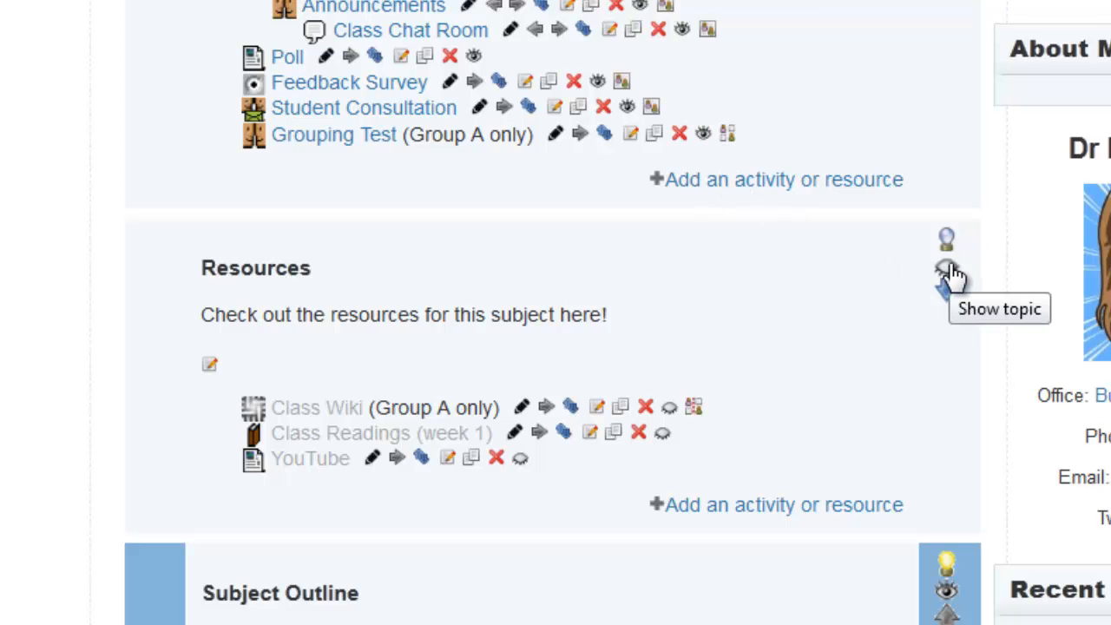
click(944, 265)
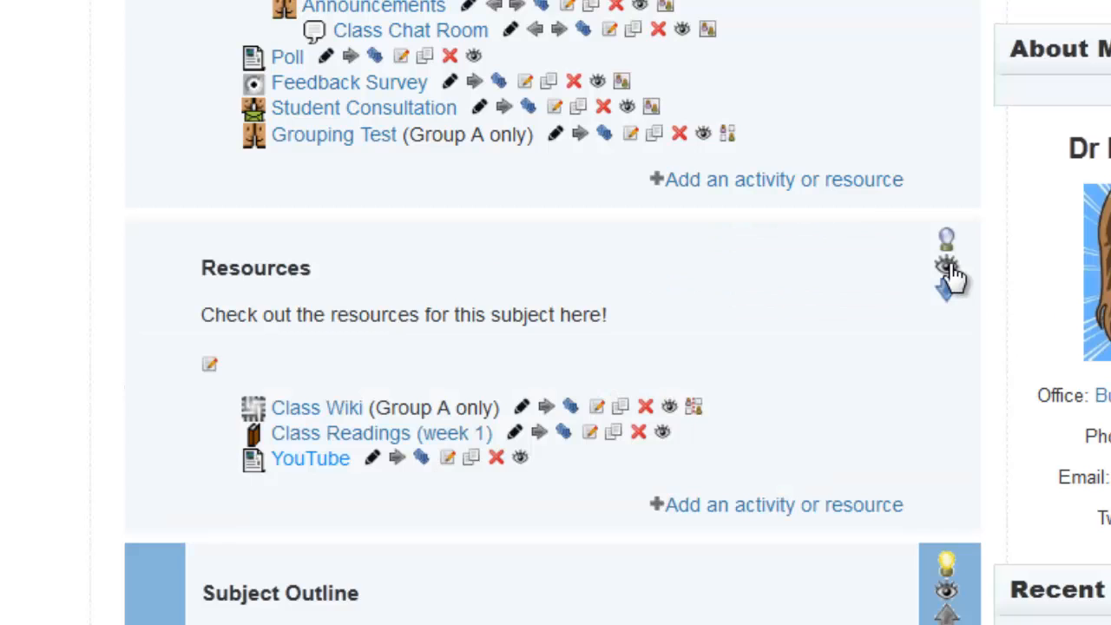
click(941, 265)
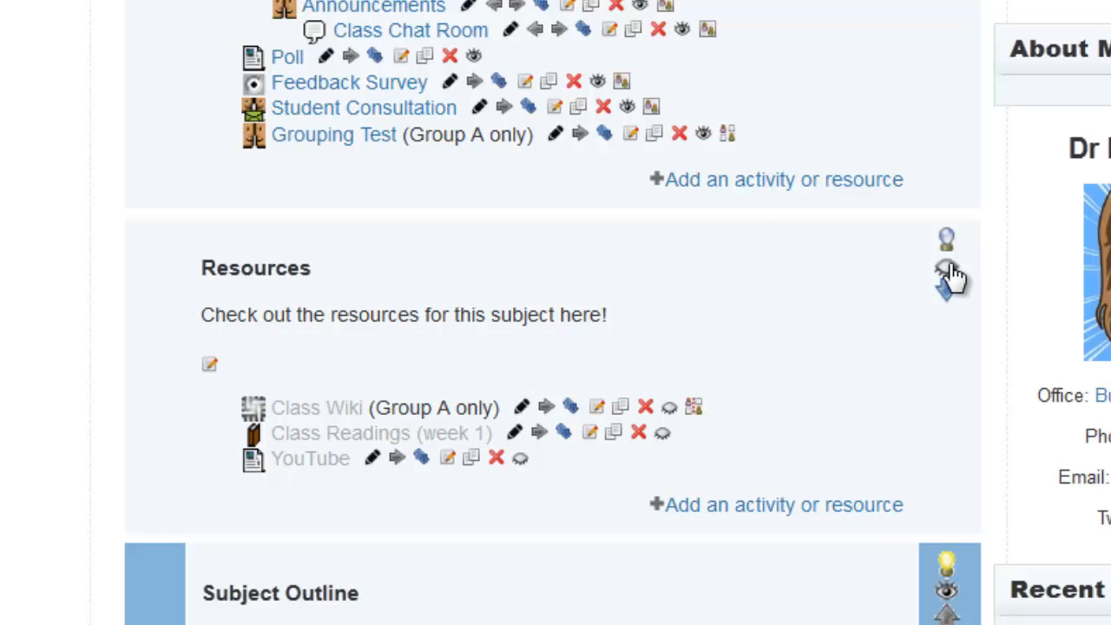
mouse_move(666, 435)
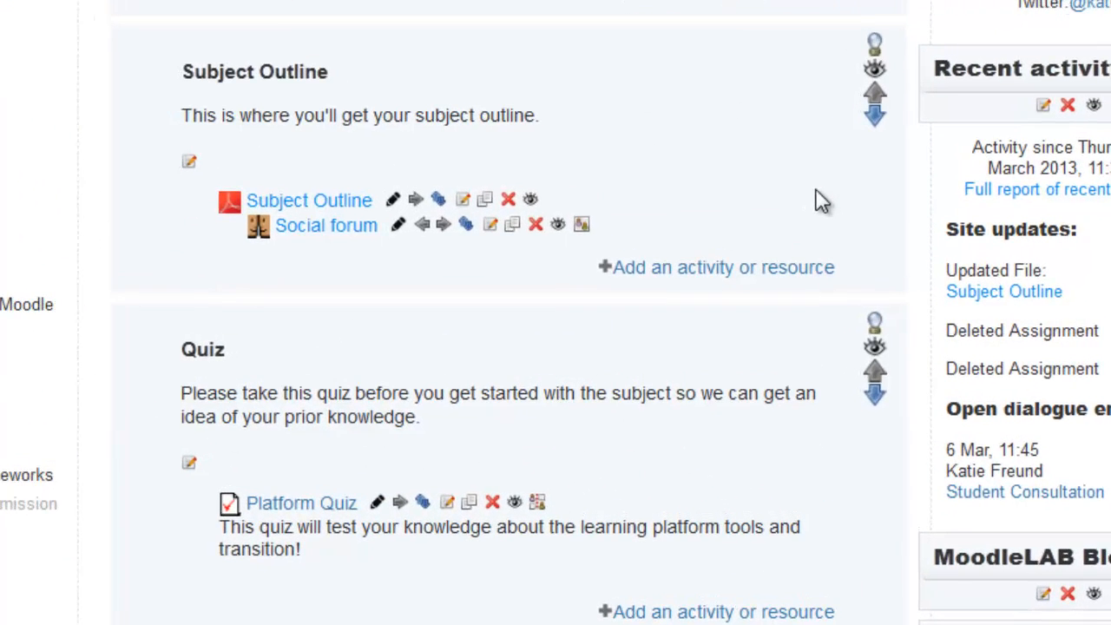
mouse_move(873, 46)
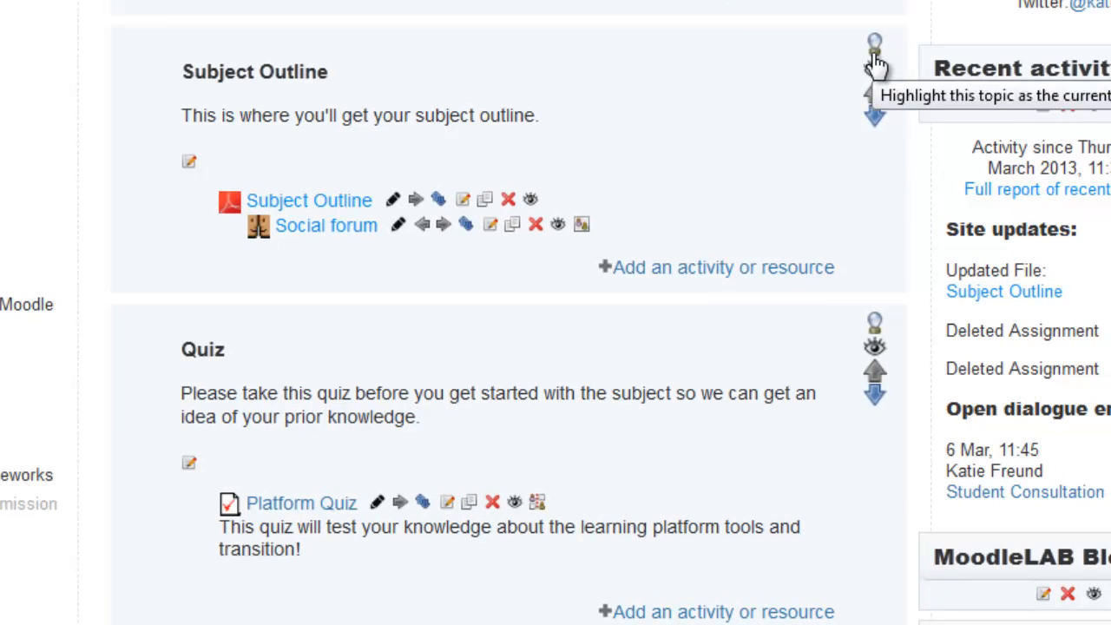
Highlight Subject Outline as the current topic using its lightbulb icon.
click(874, 44)
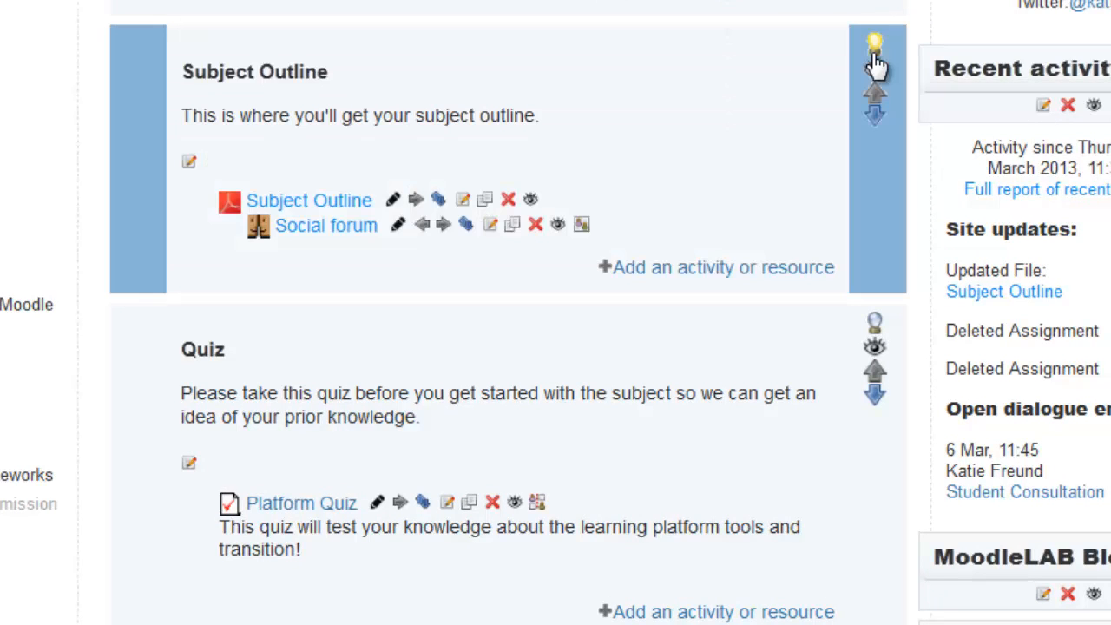